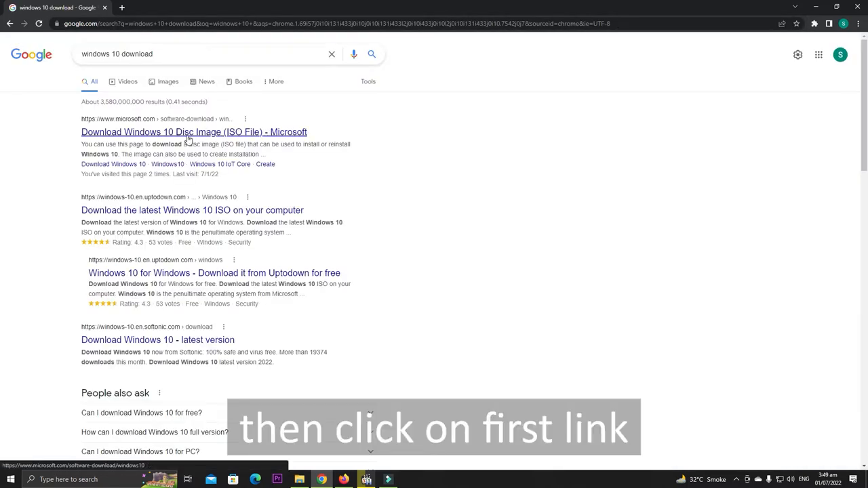
- Open Microsoft's 'Download Windows 10 Disc Image (ISO File)' result from Google
{"action": "left_click", "coordinate": [192, 132]}
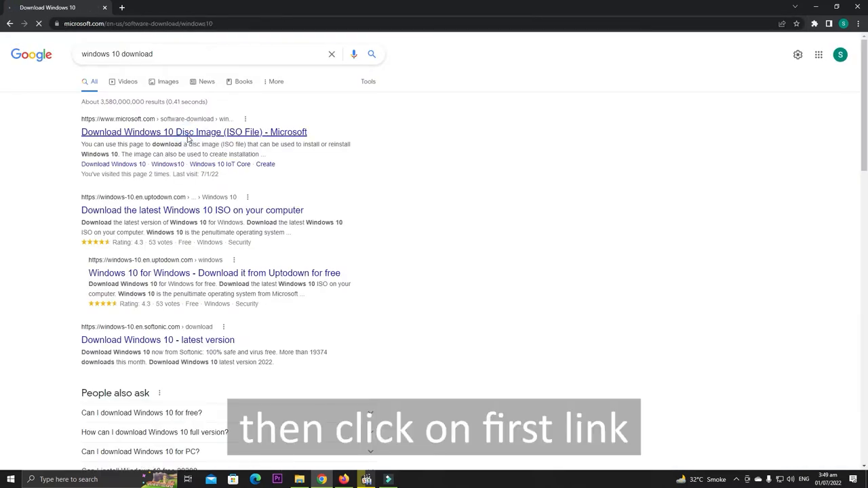
{"action": "left_click", "coordinate": [192, 131]}
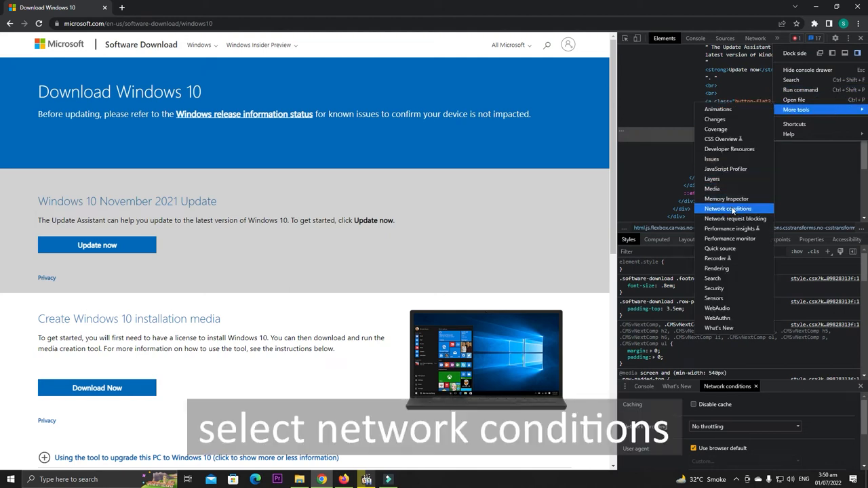
- Set the DevTools user agent to Safari — iPad iOS 13.2 and reload the download page
{"action": "left_click", "coordinate": [727, 209]}
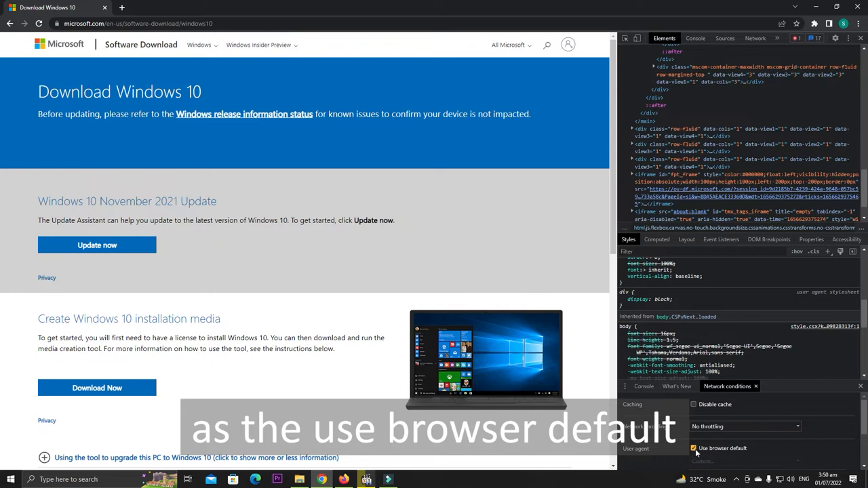
{"action": "left_click", "coordinate": [693, 447]}
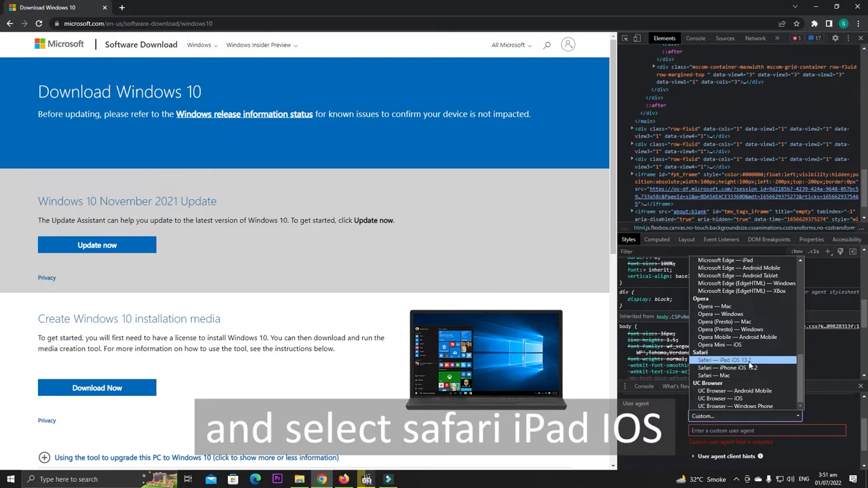
{"action": "left_click", "coordinate": [730, 360]}
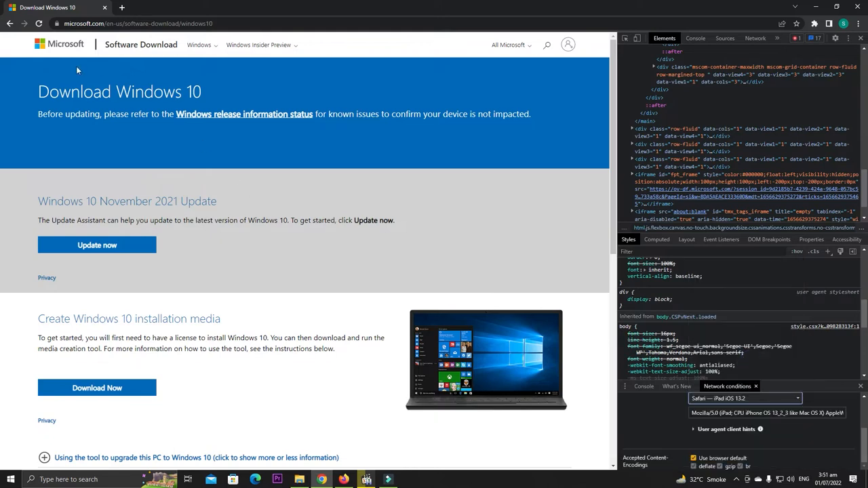
{"action": "left_click", "coordinate": [38, 23]}
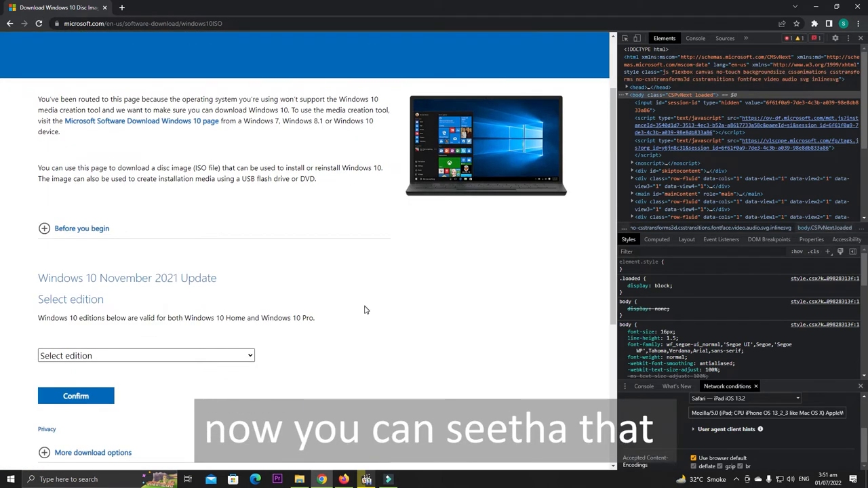
- Choose and confirm the Windows 10 (multi-edition ISO) edition
{"action": "scroll", "scroll_direction": "down", "scroll_amount": 3}
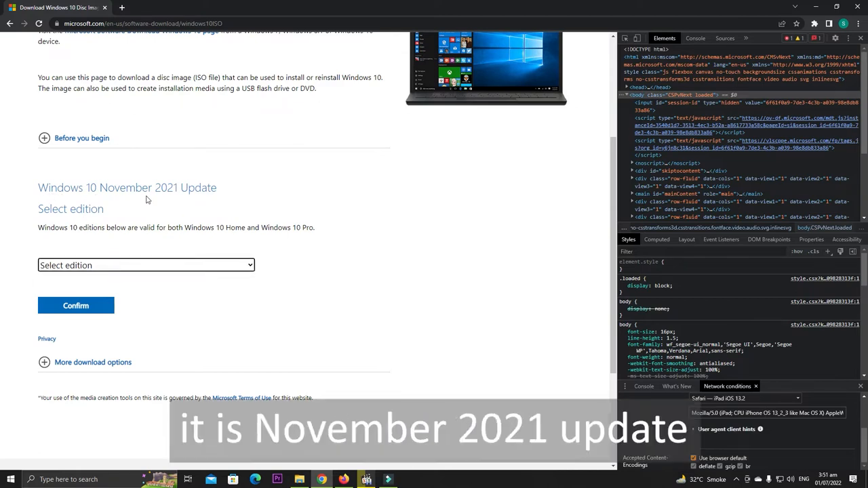
{"action": "mouse_move", "coordinate": [103, 217]}
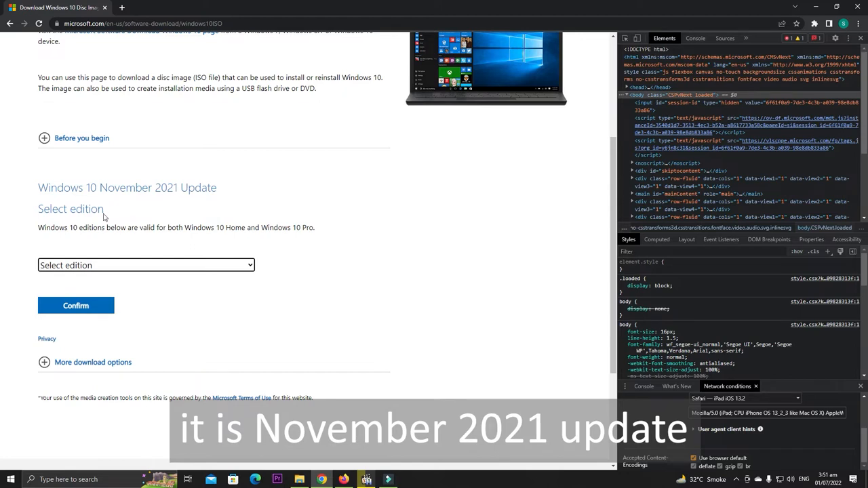
{"action": "left_click", "coordinate": [146, 265]}
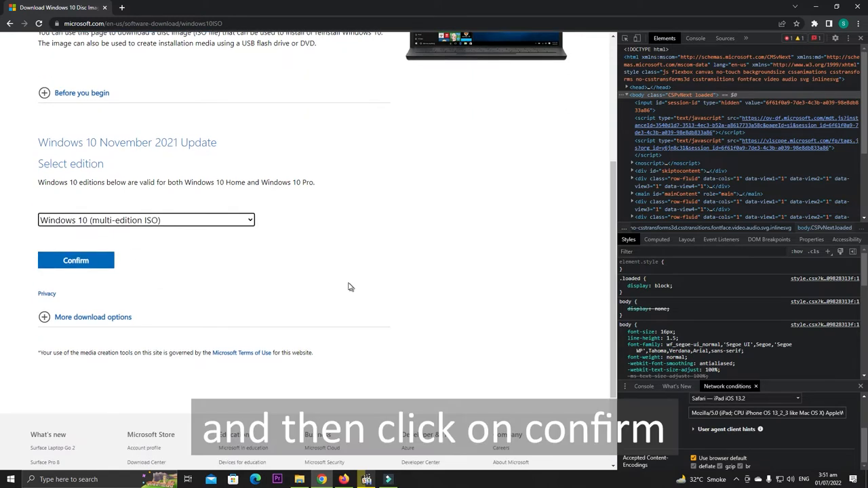
{"action": "left_click", "coordinate": [76, 260]}
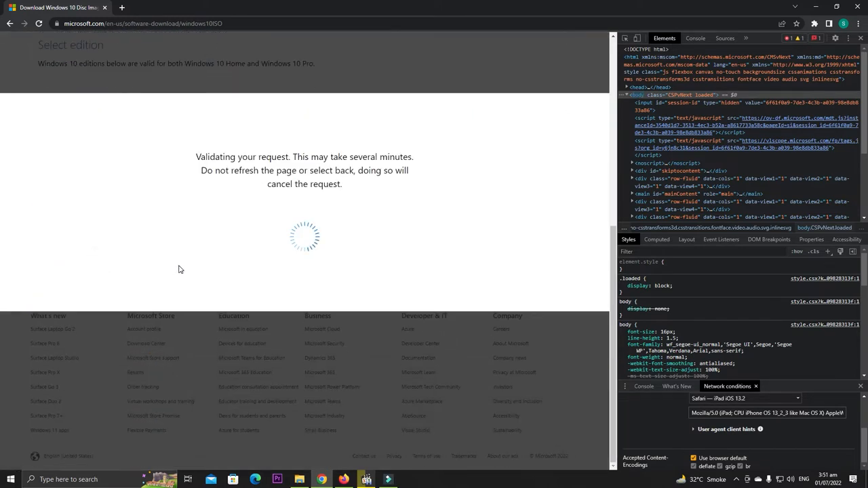
{"action": "left_click", "coordinate": [76, 95]}
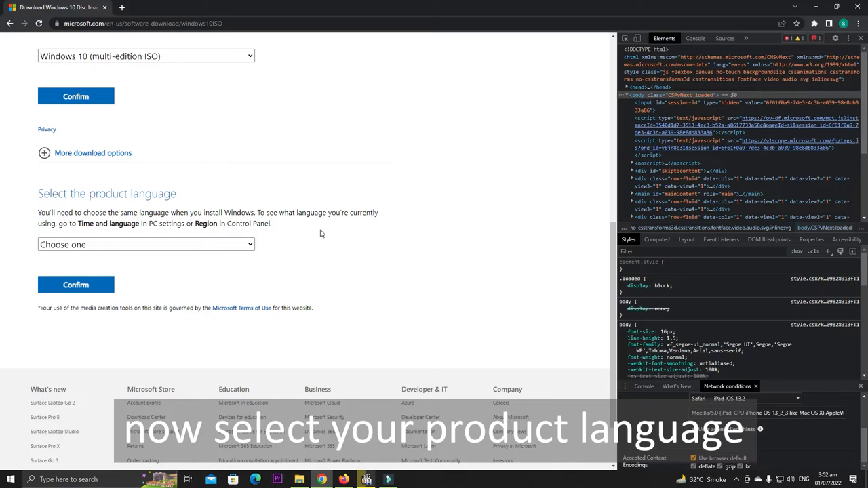
- Choose and confirm English International as the product language
{"action": "left_click", "coordinate": [145, 244]}
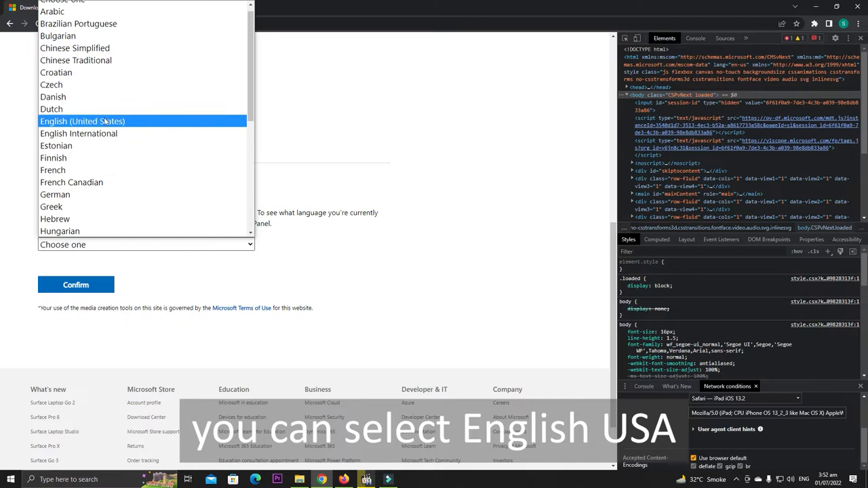
{"action": "left_click", "coordinate": [78, 133]}
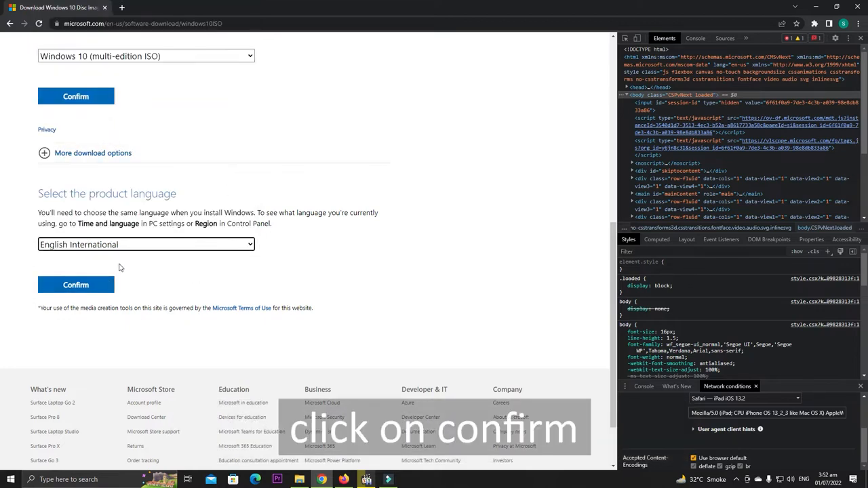
{"action": "left_click", "coordinate": [76, 285]}
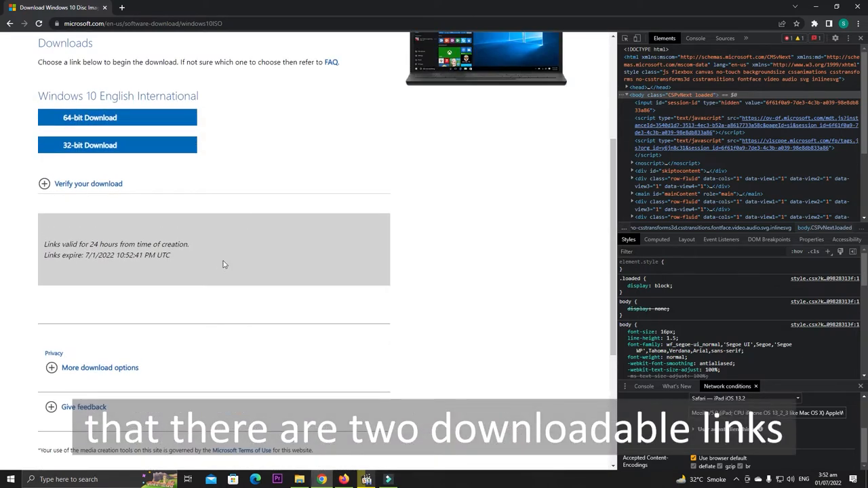
- Start downloading the 64-bit Windows 10 English International ISO
{"action": "scroll", "scroll_direction": "up", "scroll_amount": 3}
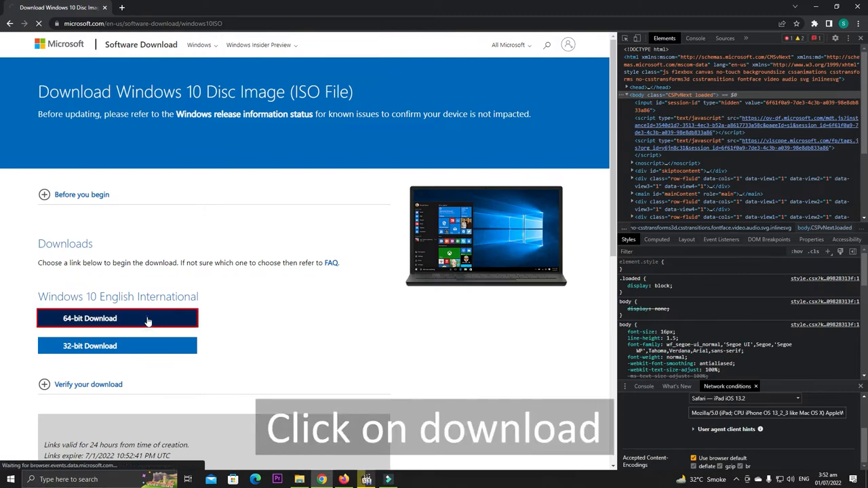
{"action": "left_click", "coordinate": [90, 317]}
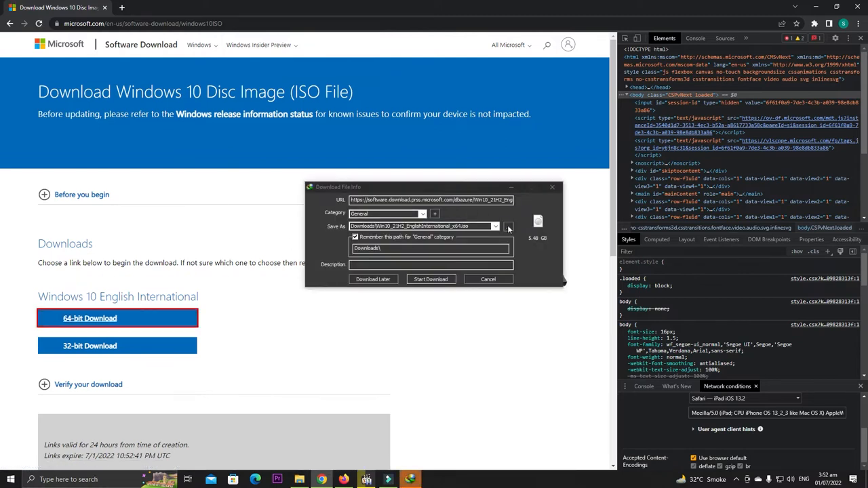
{"action": "left_click", "coordinate": [432, 279]}
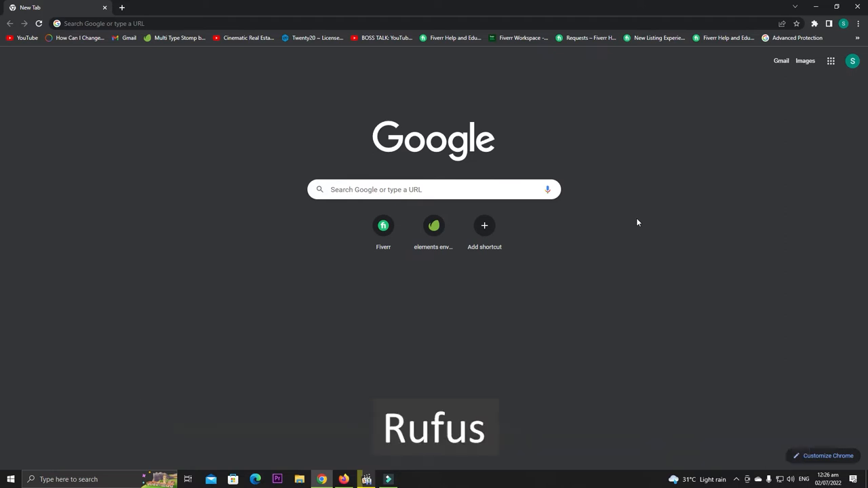
- Search for 'rufus' in a new tab and open the official rufus.ie site
{"action": "left_click", "coordinate": [101, 23]}
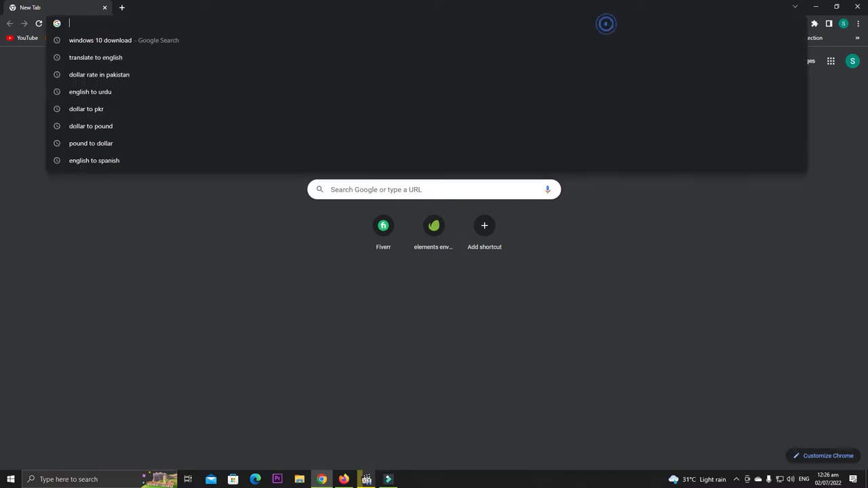
{"action": "type", "text": "rufus"}
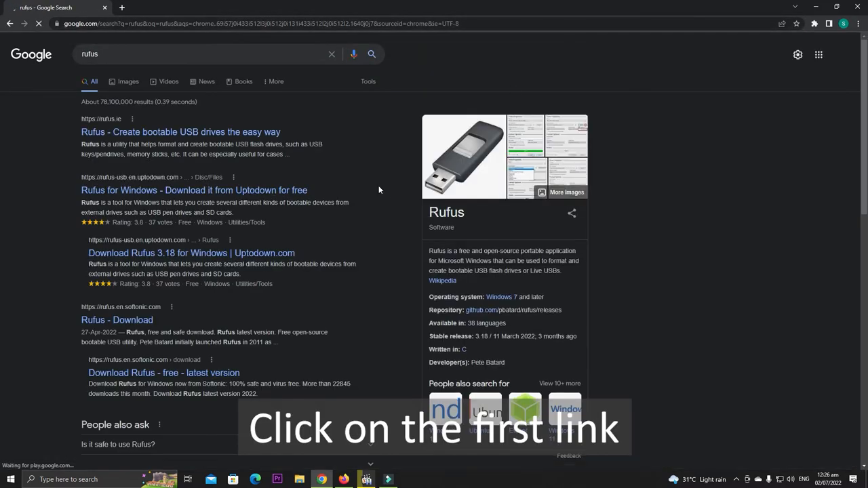
{"action": "left_click", "coordinate": [181, 132]}
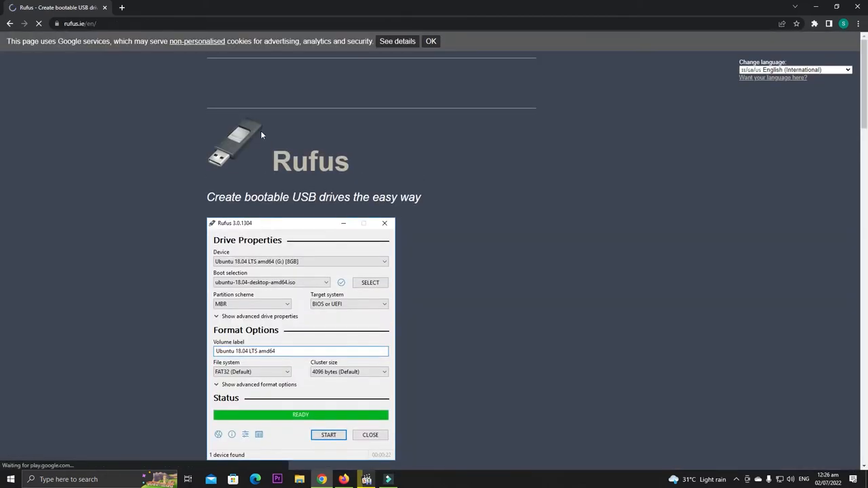
- Download Rufus 3.18 and show the downloaded file in its folder
{"action": "scroll", "scroll_direction": "down", "scroll_amount": 3}
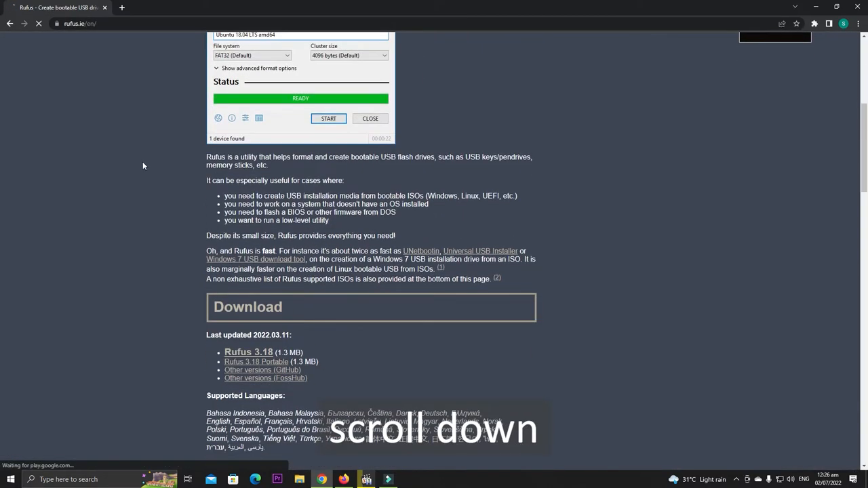
{"action": "scroll", "scroll_direction": "down", "scroll_amount": 3}
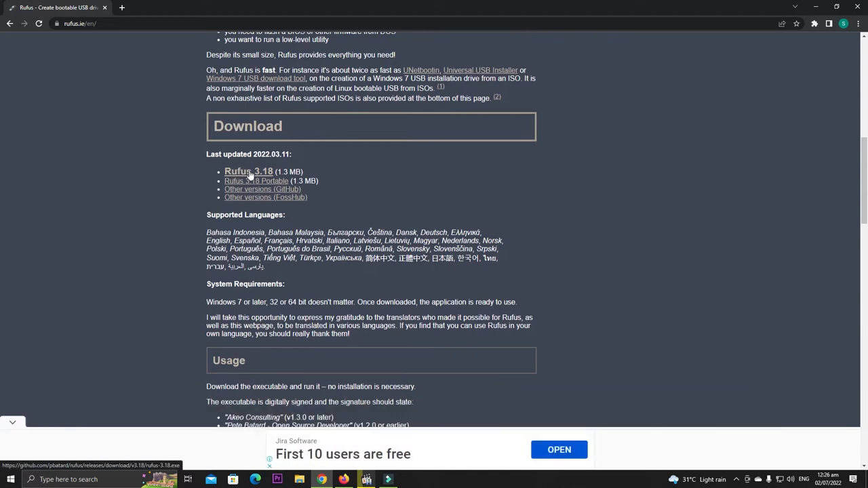
{"action": "left_click", "coordinate": [248, 171]}
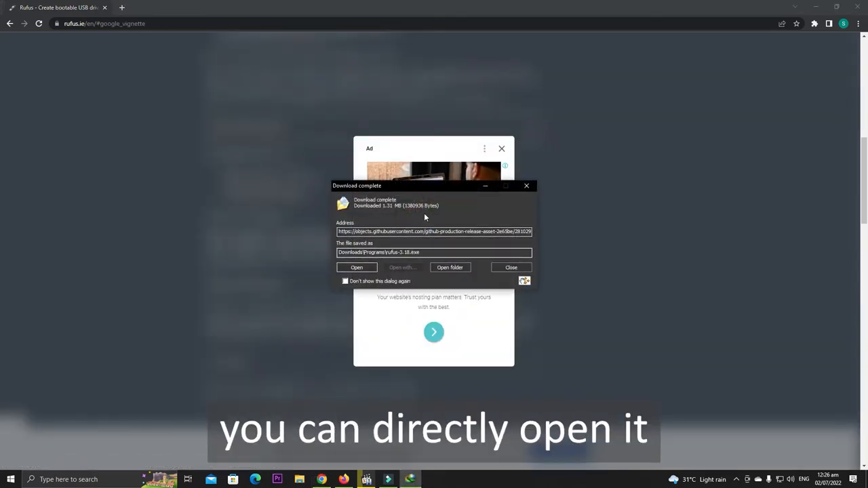
{"action": "mouse_move", "coordinate": [434, 249]}
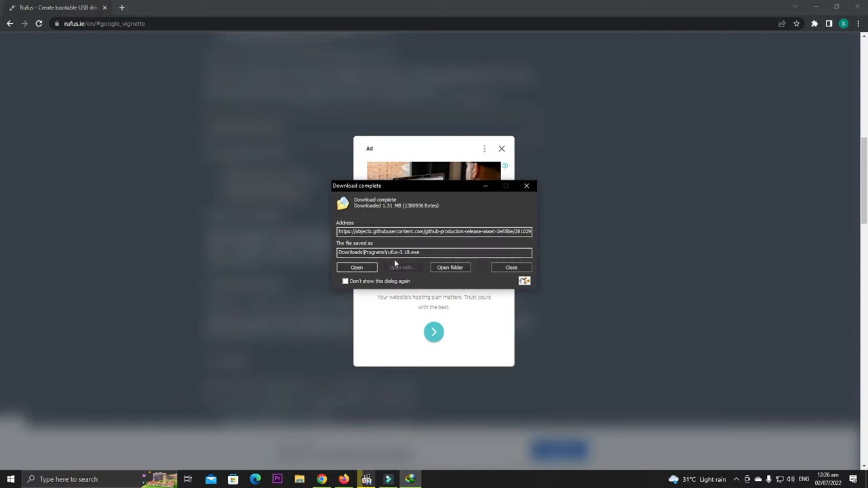
{"action": "left_click", "coordinate": [450, 267]}
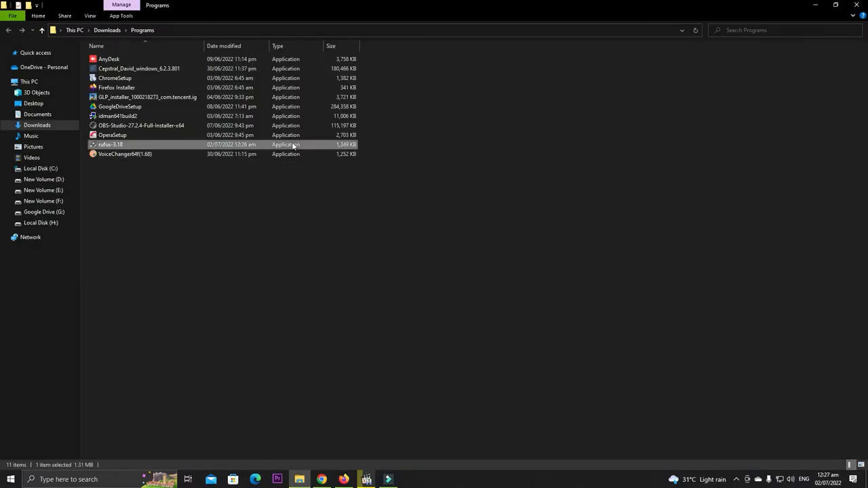
- Launch rufus-3.18 from the Downloads Programs folder
{"action": "double_click", "coordinate": [110, 144]}
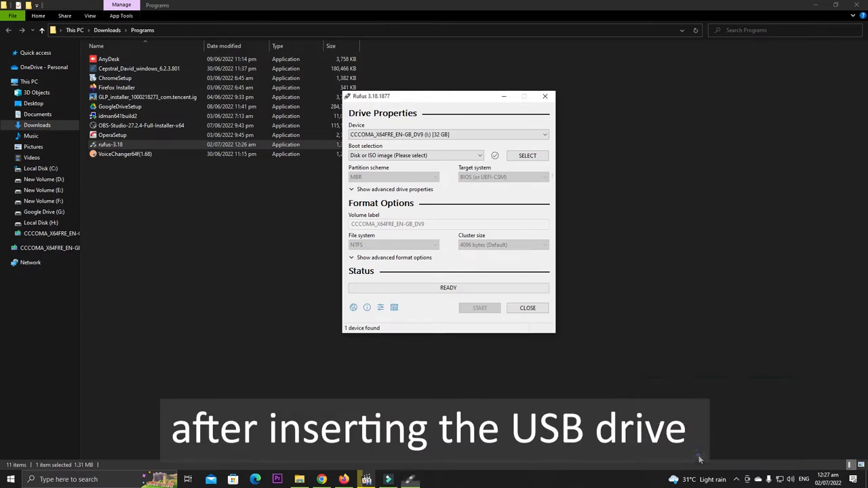
- Load Win10_21H2_EnglishInternational_x64.iso from Downloads > OS as the boot selection
{"action": "left_click", "coordinate": [448, 135]}
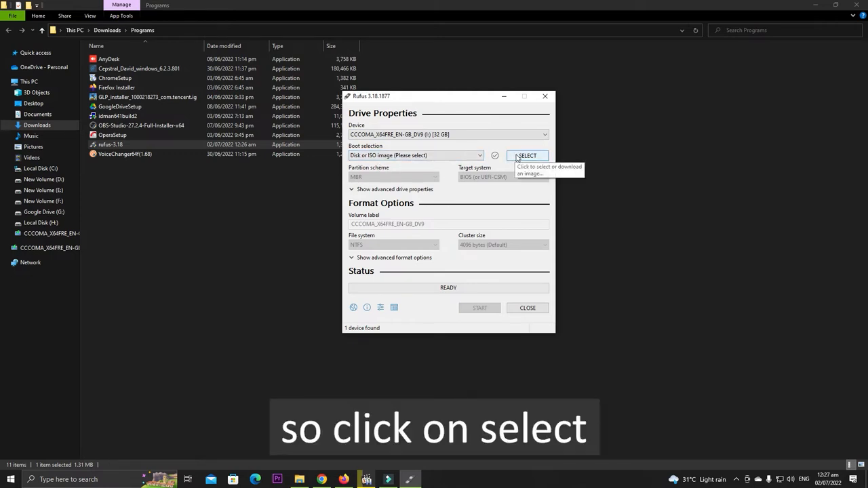
{"action": "left_click", "coordinate": [526, 155]}
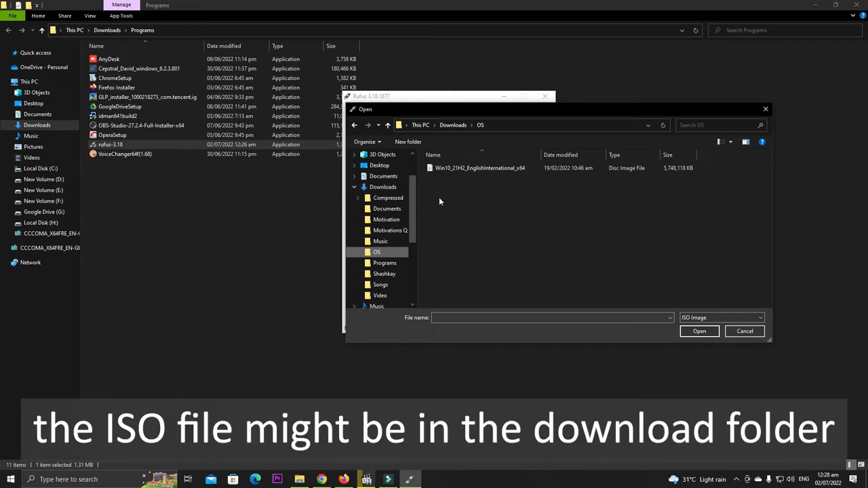
{"action": "mouse_move", "coordinate": [447, 191]}
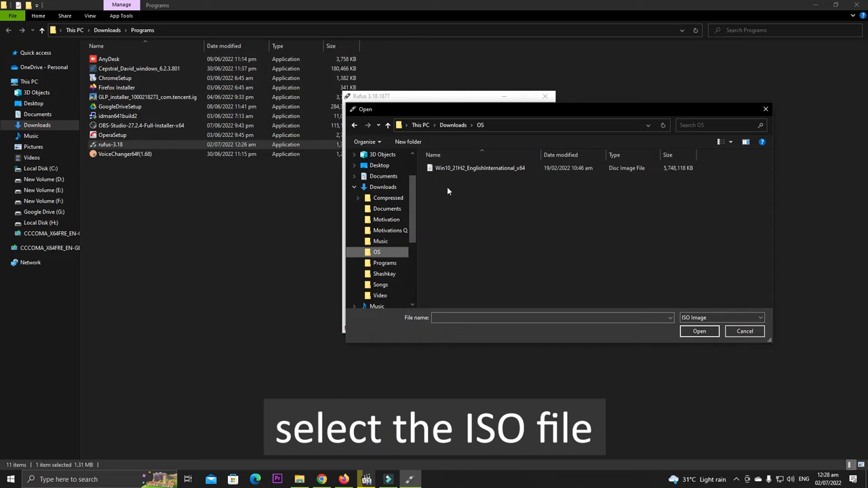
{"action": "left_click", "coordinate": [479, 168]}
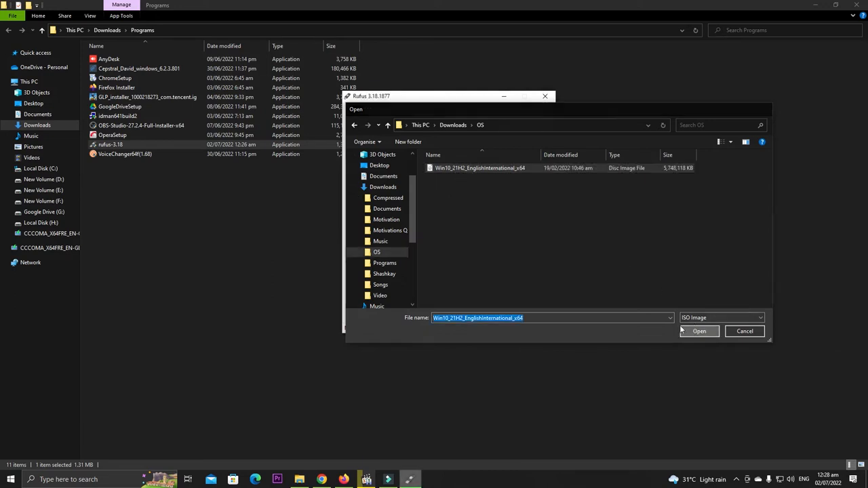
{"action": "left_click", "coordinate": [700, 331]}
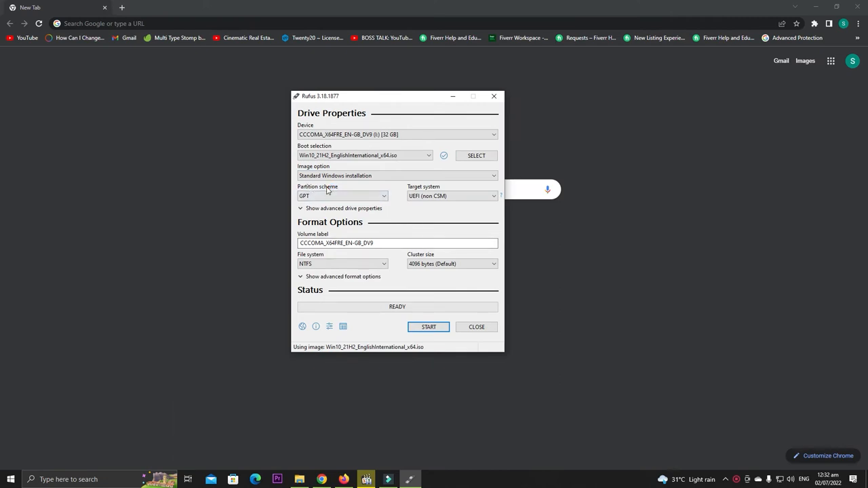
{"action": "left_click", "coordinate": [342, 195]}
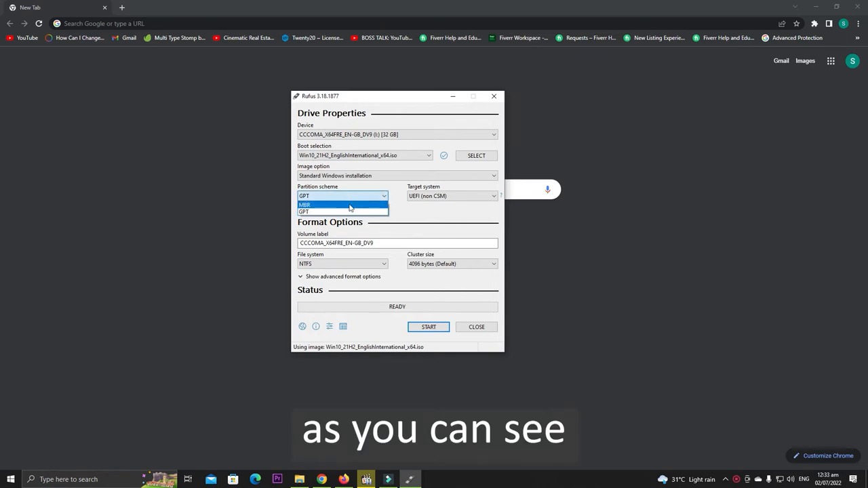
{"action": "mouse_move", "coordinate": [342, 211]}
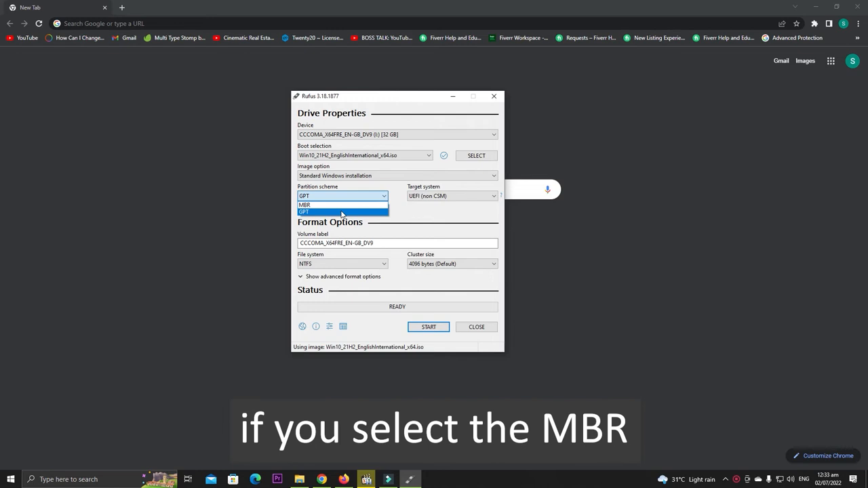
{"action": "mouse_move", "coordinate": [341, 204]}
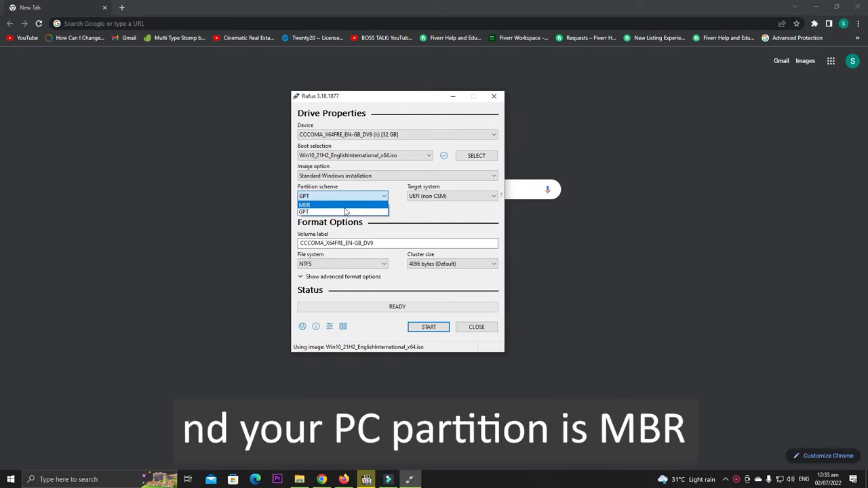
{"action": "mouse_move", "coordinate": [342, 211]}
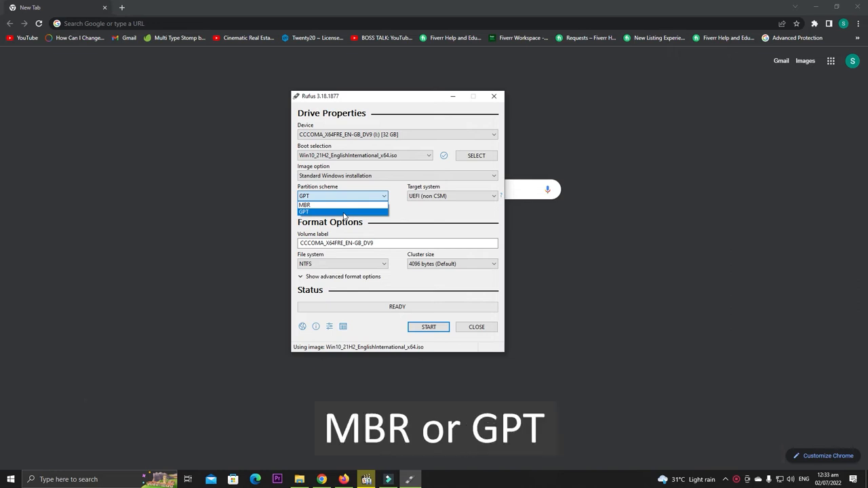
{"action": "left_click", "coordinate": [303, 212]}
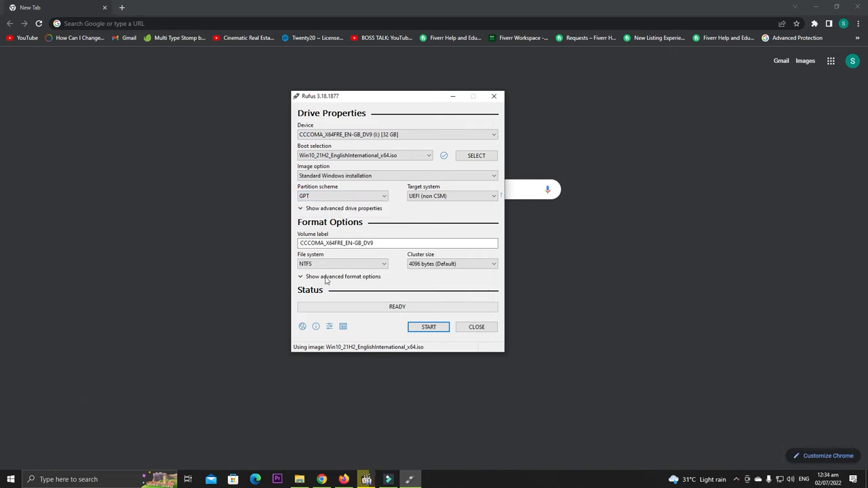
- Search 'disk' in Start to open Disk Management
{"action": "type", "text": "d"}
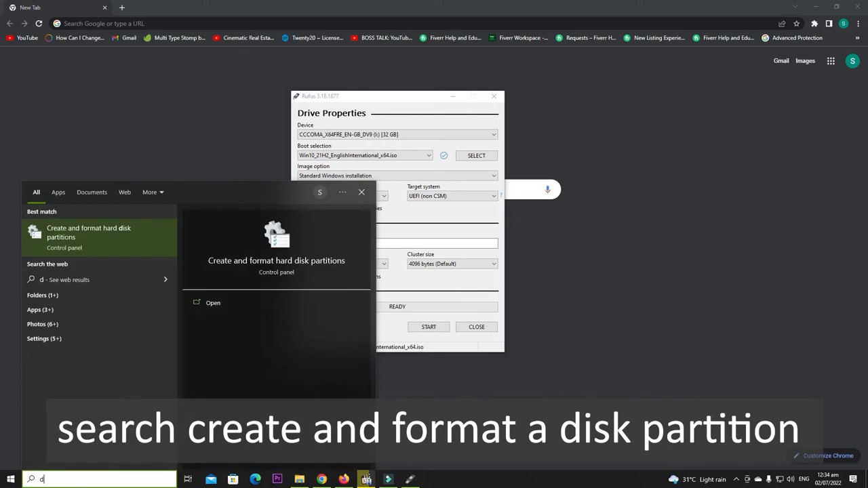
{"action": "type", "text": "isk"}
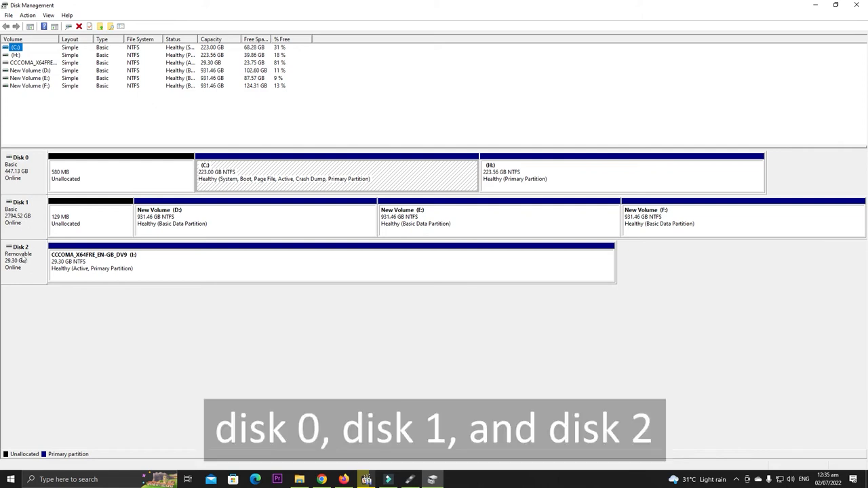
{"action": "mouse_move", "coordinate": [21, 268]}
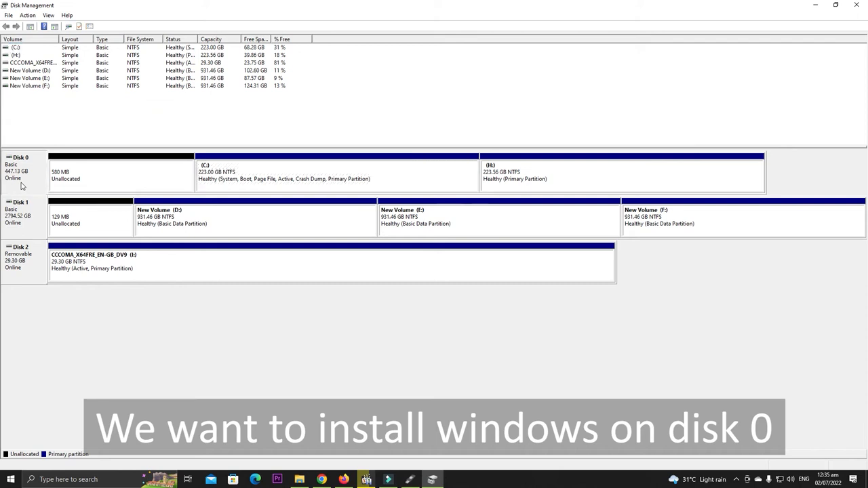
- Check in Disk 0's properties Volumes tab that its partition style is MBR, then close it
{"action": "right_click", "coordinate": [21, 169]}
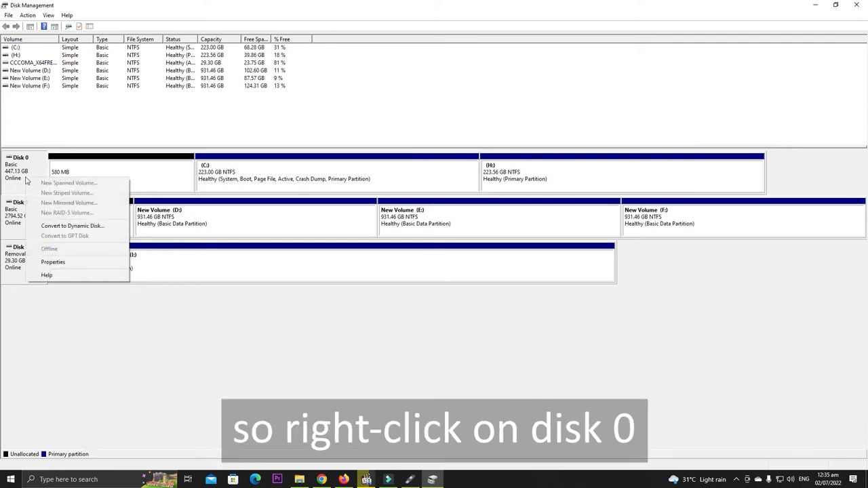
{"action": "left_click", "coordinate": [53, 262]}
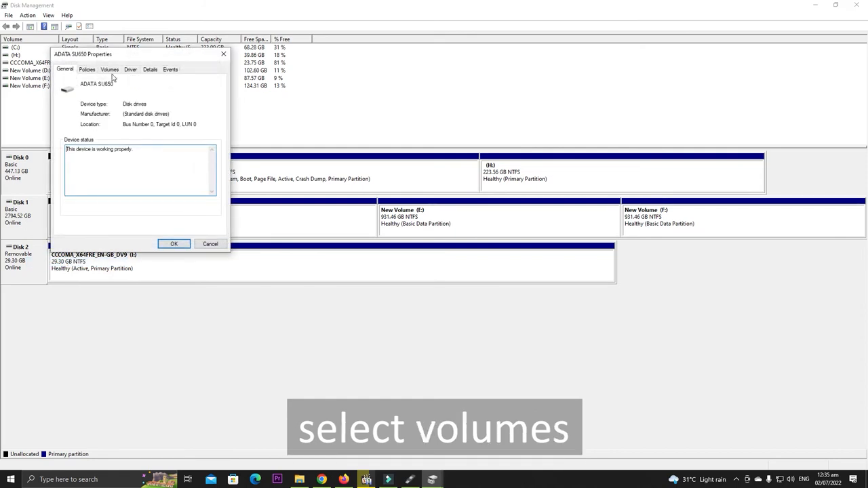
{"action": "left_click", "coordinate": [109, 69]}
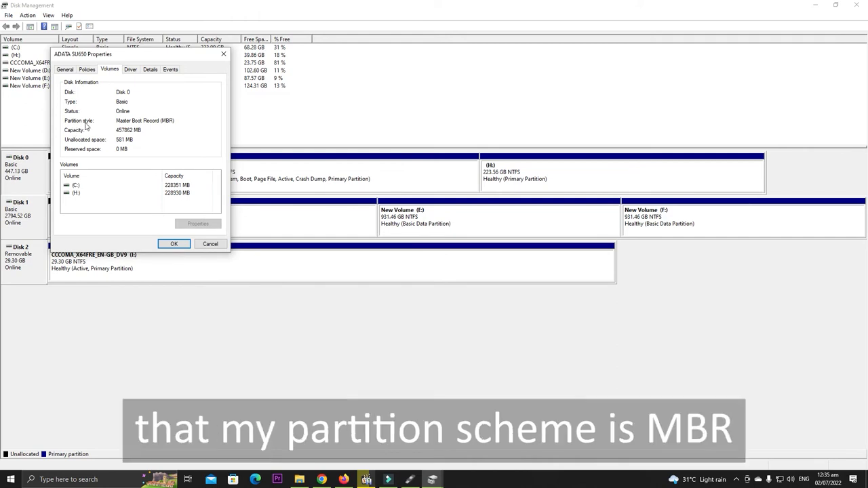
{"action": "mouse_move", "coordinate": [74, 129]}
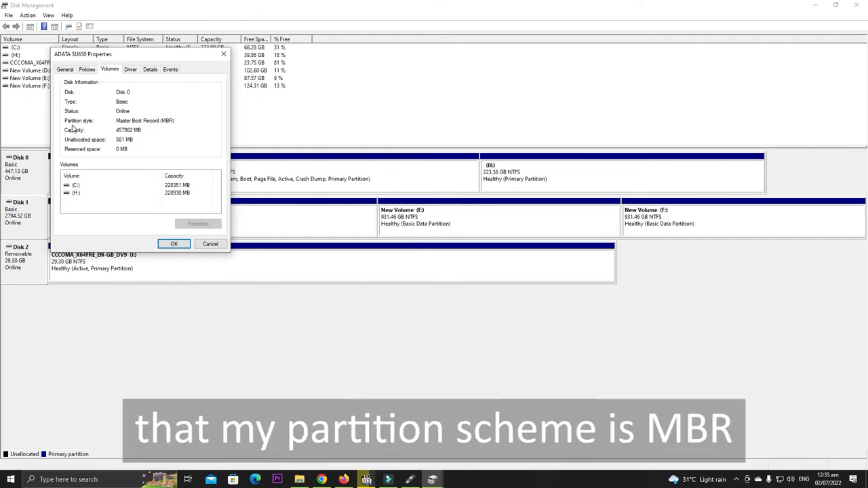
{"action": "mouse_move", "coordinate": [142, 129]}
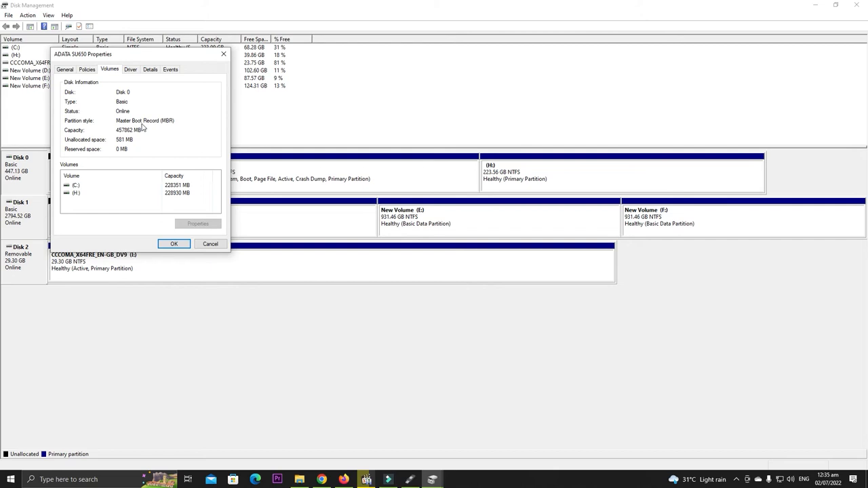
{"action": "mouse_move", "coordinate": [168, 128]}
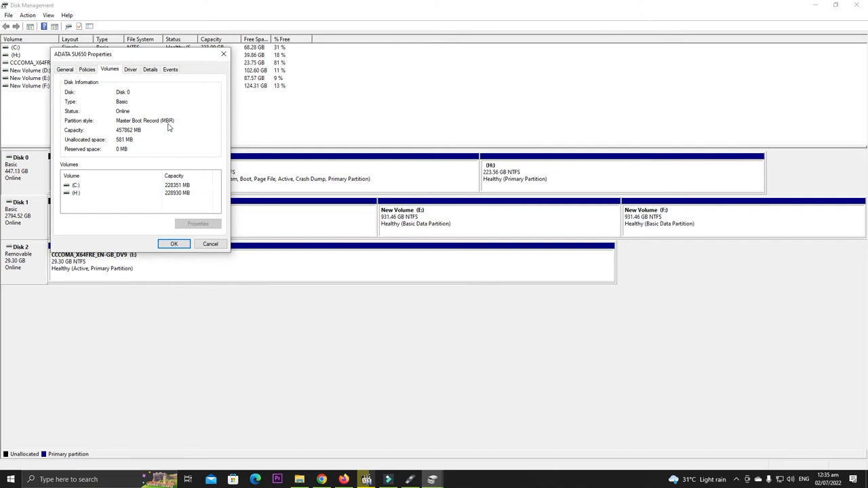
{"action": "left_click", "coordinate": [174, 244]}
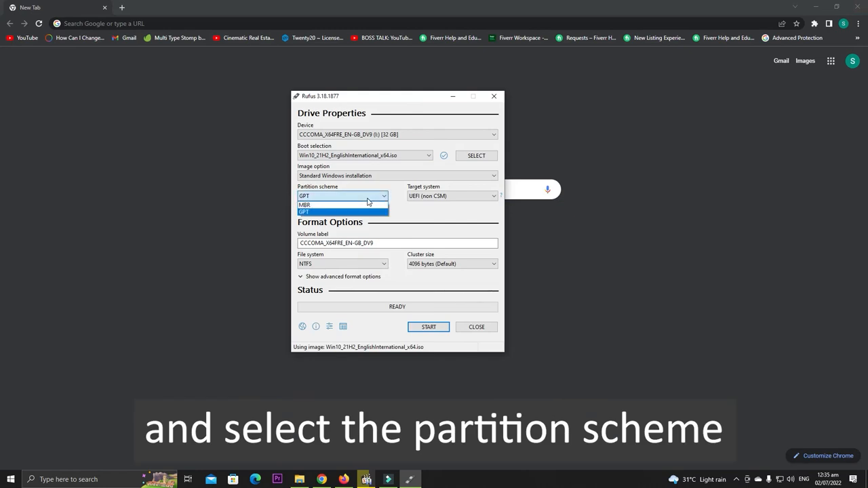
- Set the partition scheme to MBR and start writing the USB drive
{"action": "left_click", "coordinate": [304, 205]}
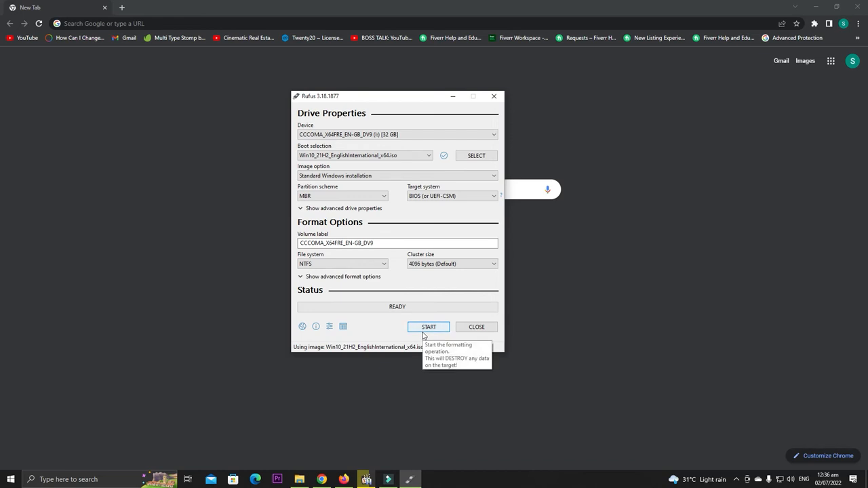
{"action": "left_click", "coordinate": [428, 327]}
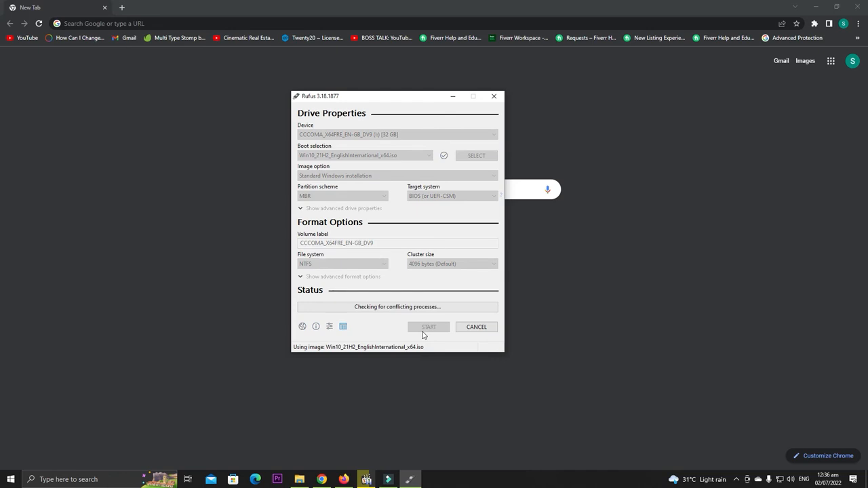
{"action": "left_click", "coordinate": [429, 327]}
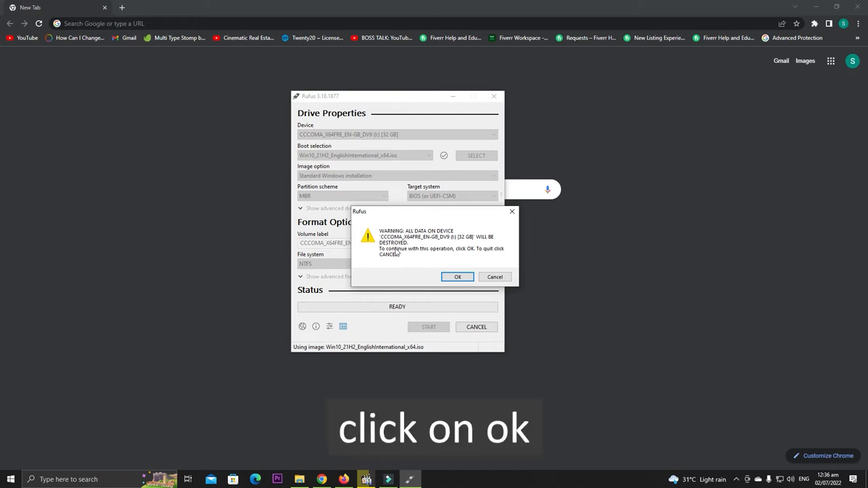
{"action": "mouse_move", "coordinate": [401, 254]}
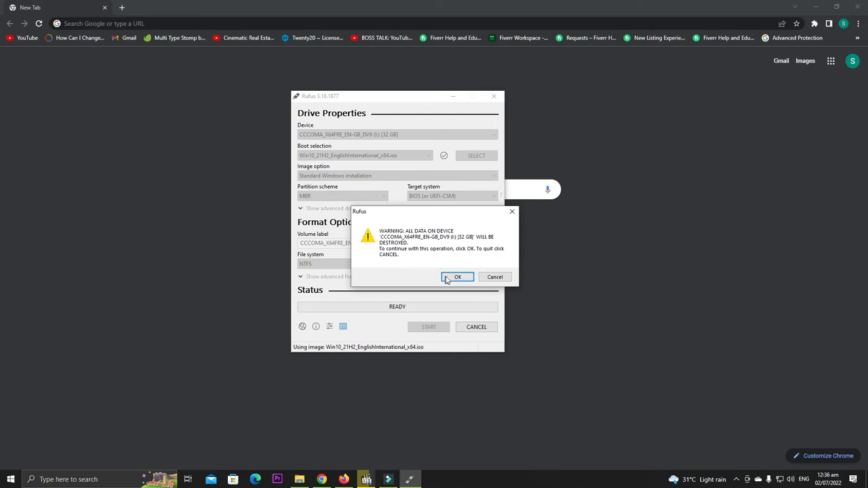
- Accept the data destruction warning so Rufus writes the Windows 10 ISO to the USB
{"action": "left_click", "coordinate": [457, 276]}
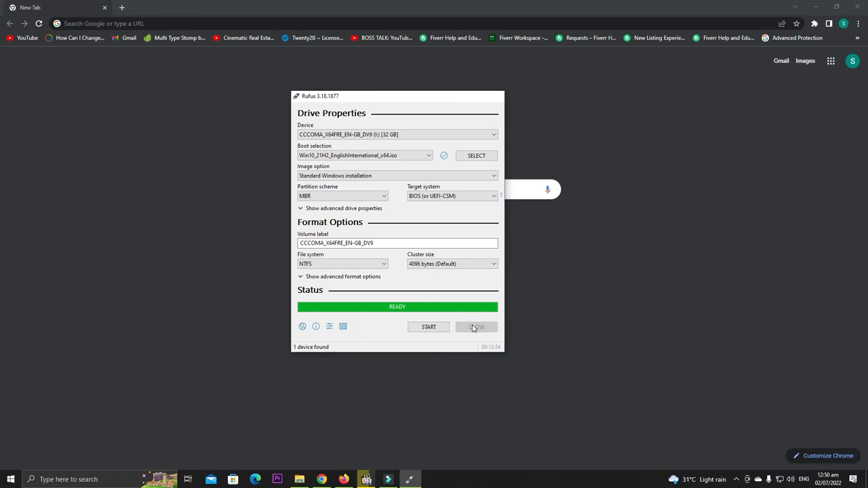
{"action": "left_click", "coordinate": [476, 326]}
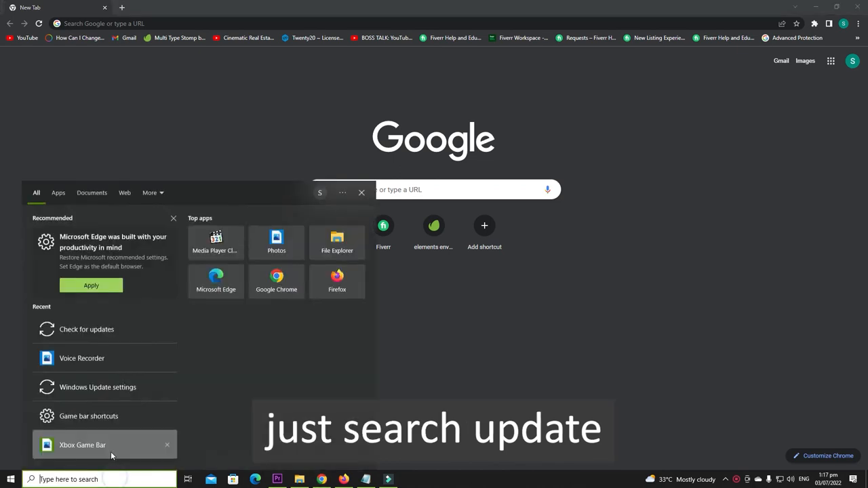
- Search Start for 'update' and go to Windows Update's Check for updates settings
{"action": "type", "text": "upda"}
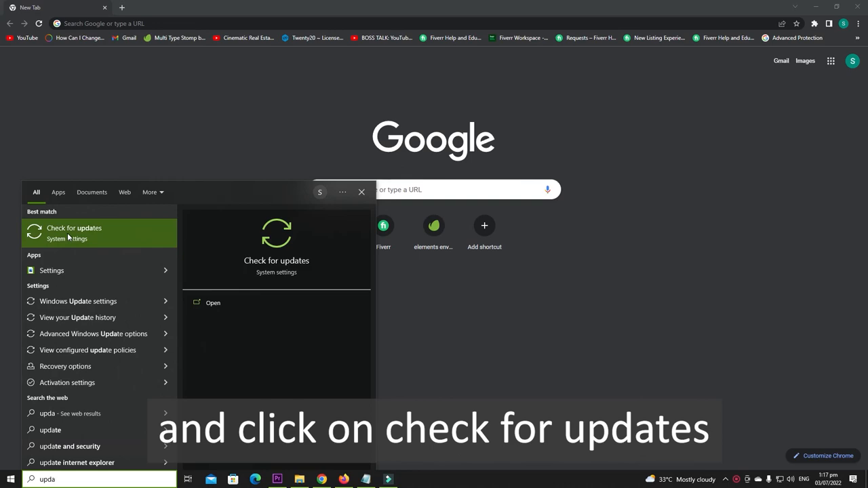
{"action": "left_click", "coordinate": [73, 228]}
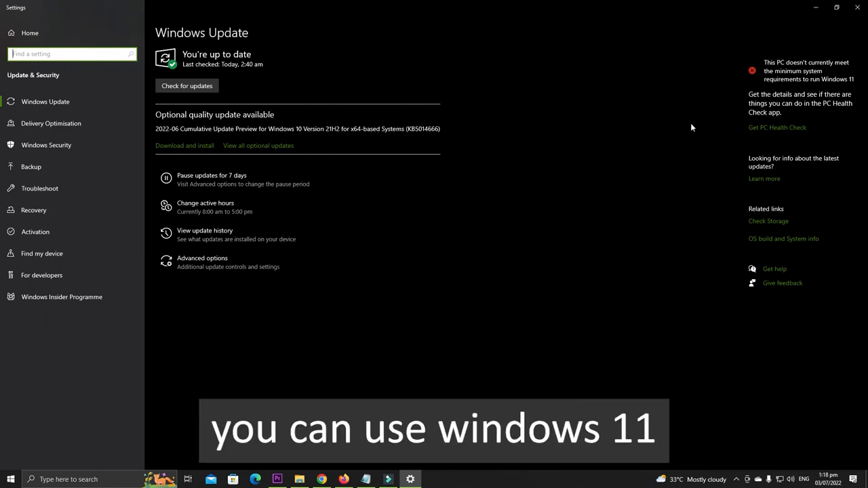
{"action": "mouse_move", "coordinate": [663, 126]}
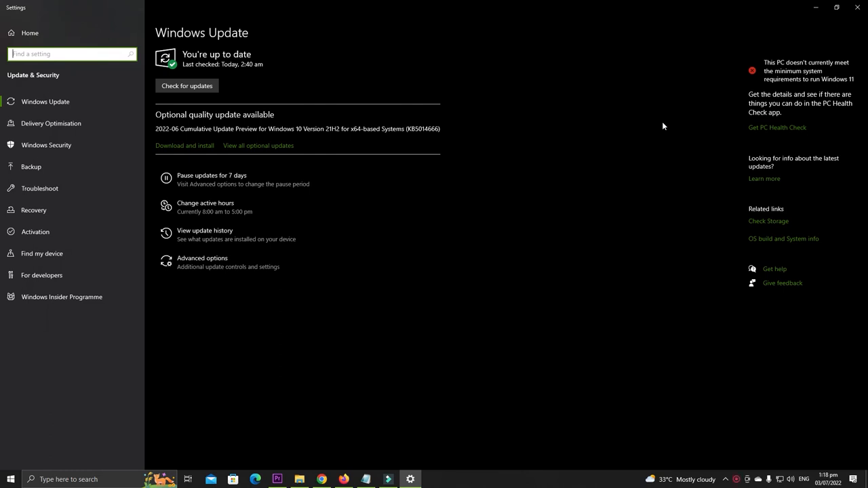